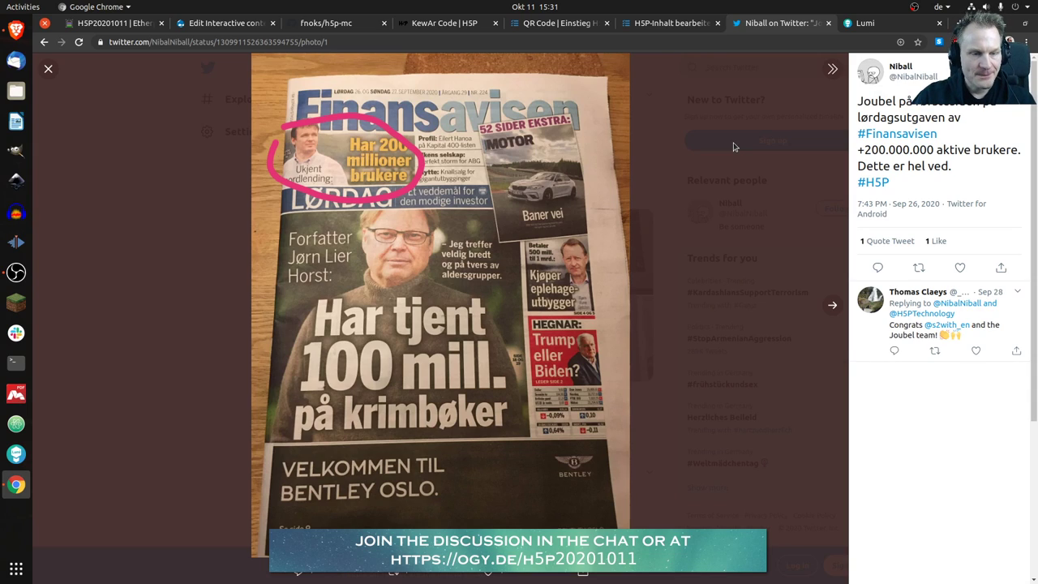
mouse_move(278, 131)
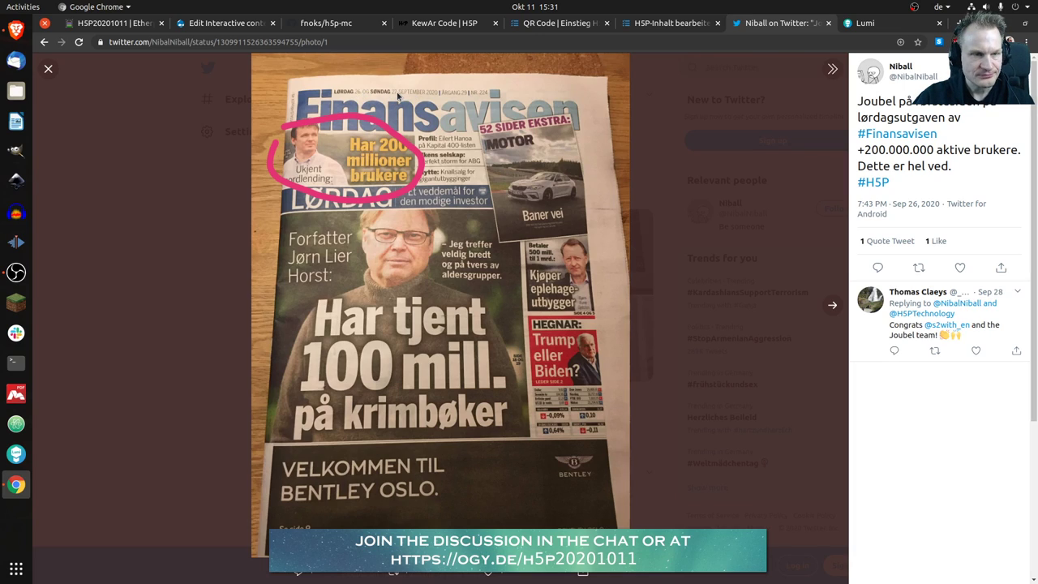
mouse_move(278, 147)
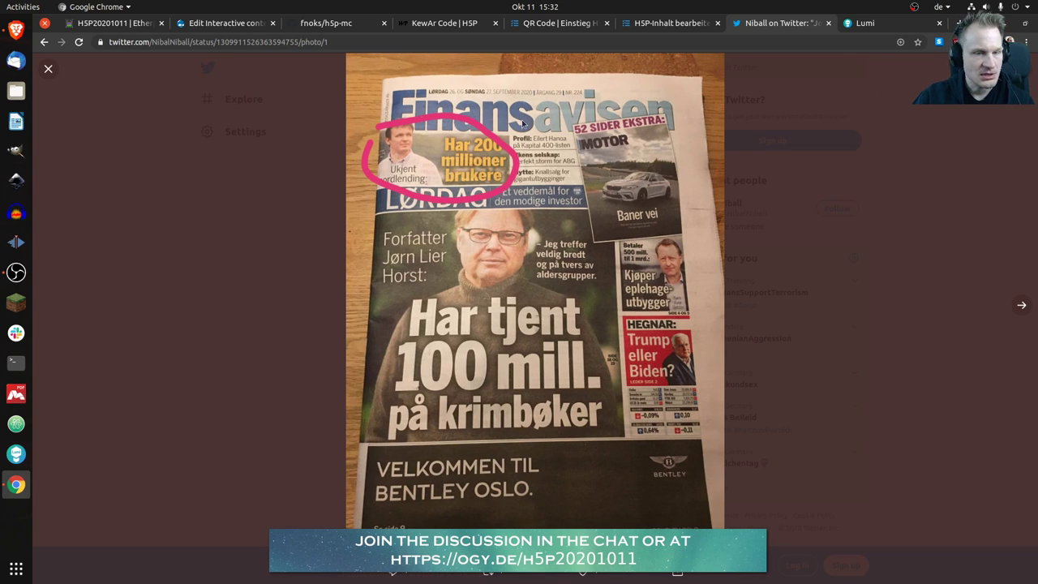
Advance the photo viewer to the second image, the 'Ukjent verdenssuksess' newspaper page.
click(1021, 305)
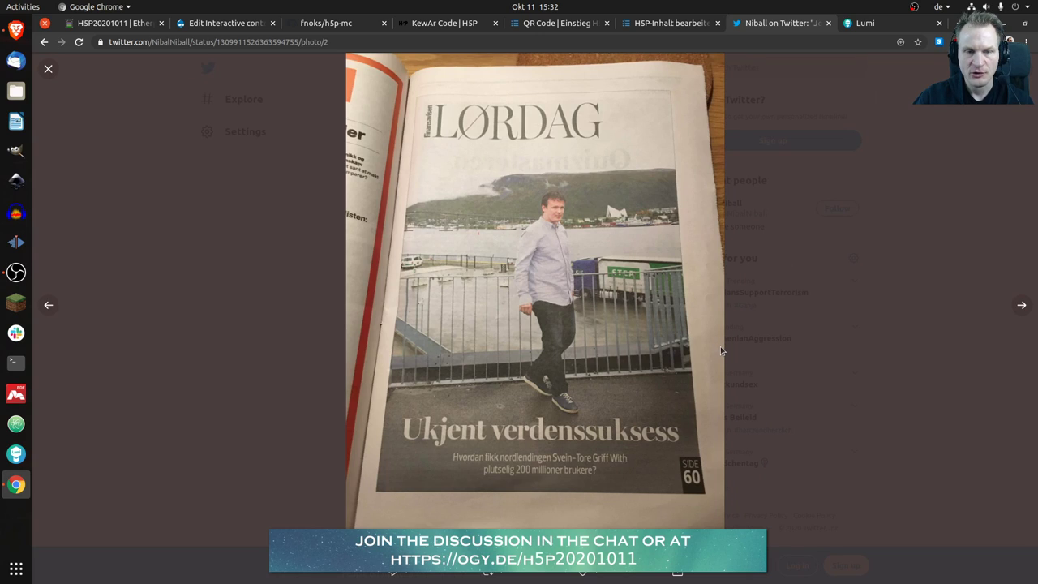
mouse_move(429, 235)
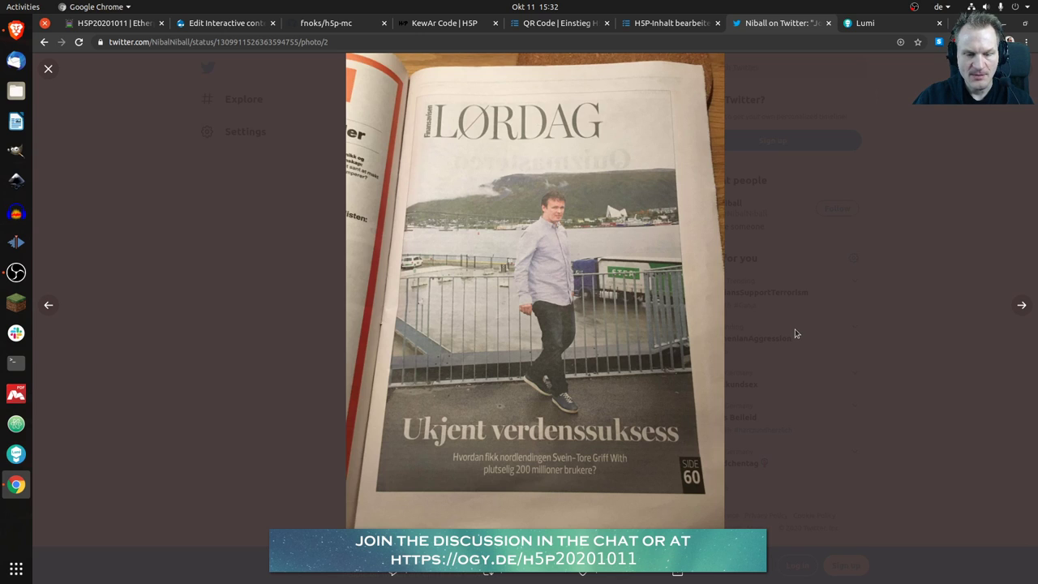
Advance to the third photo, the 'Verdensstjerne på web' interview article.
click(1022, 304)
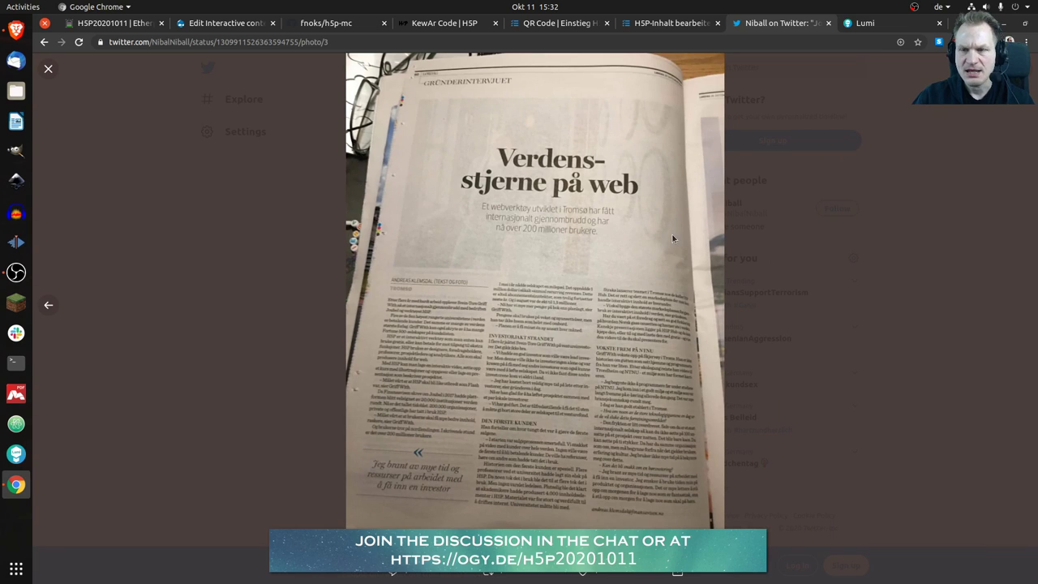
mouse_move(527, 255)
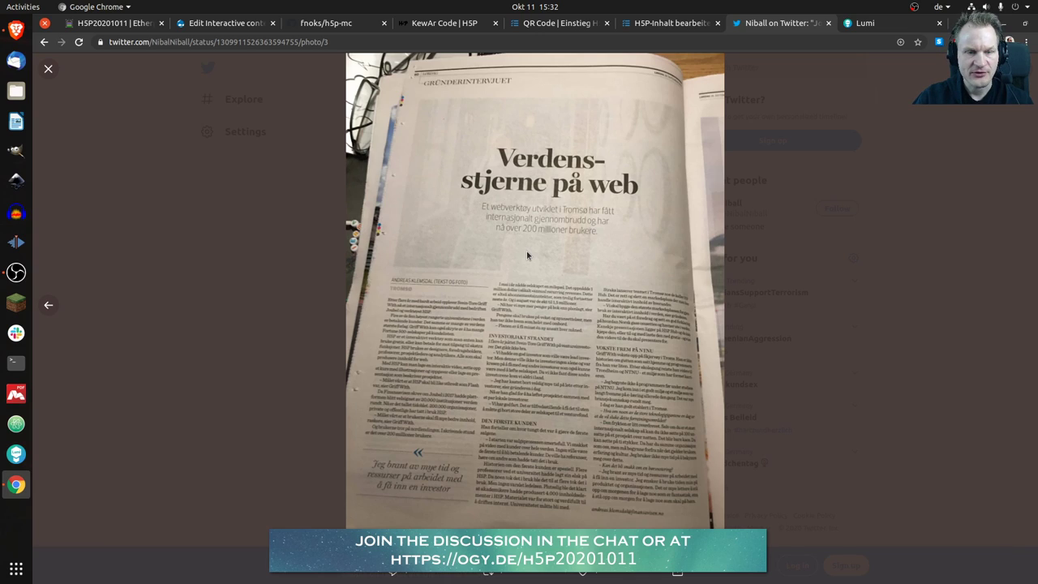
mouse_move(617, 233)
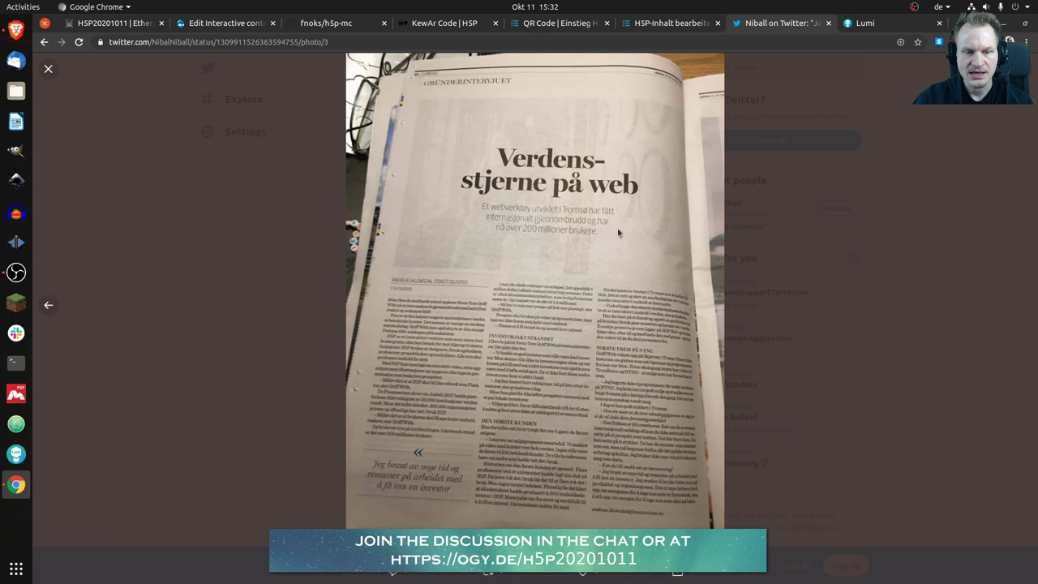
mouse_move(609, 249)
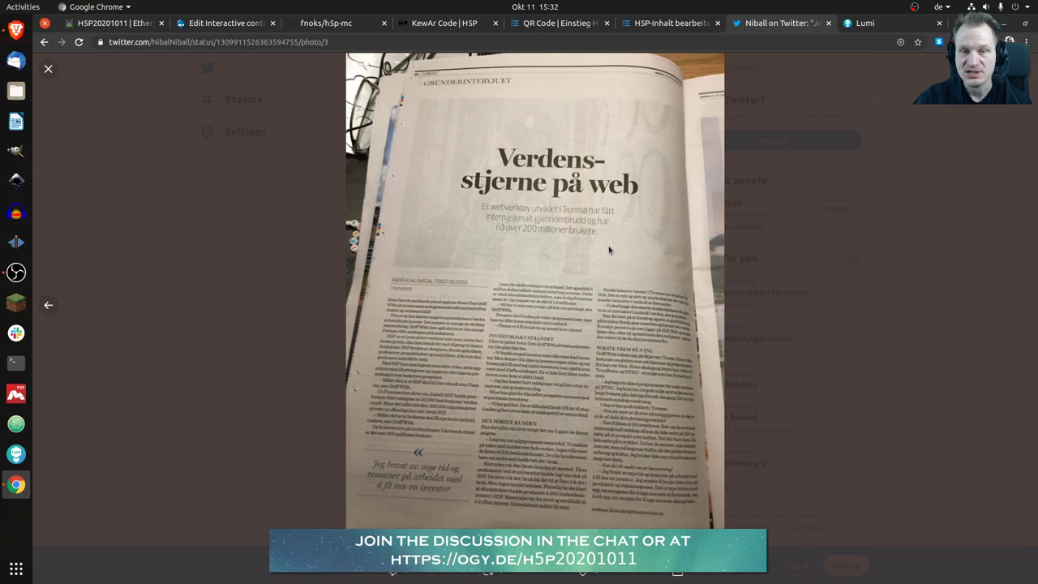
mouse_move(612, 240)
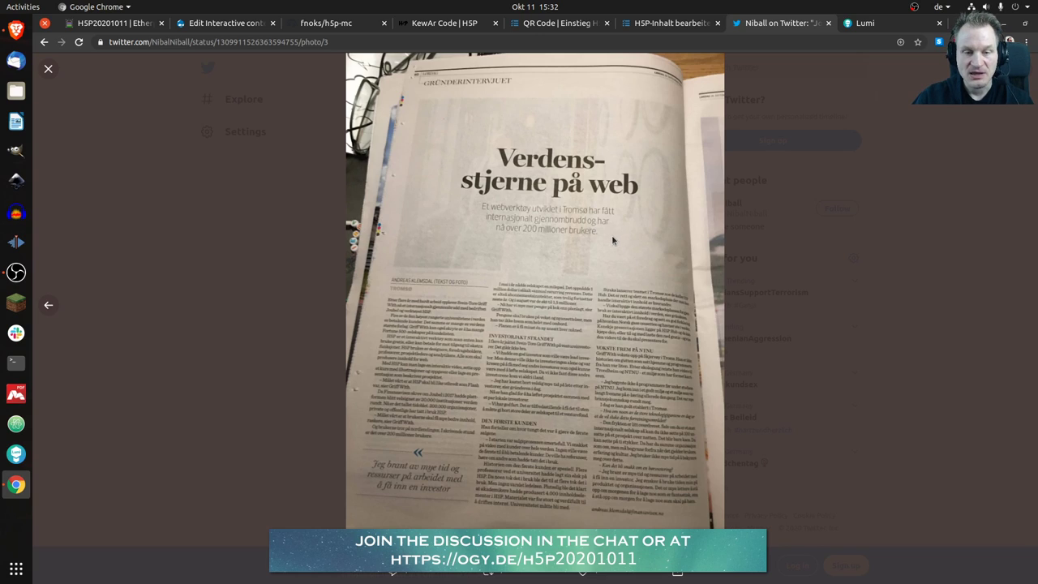
mouse_move(579, 303)
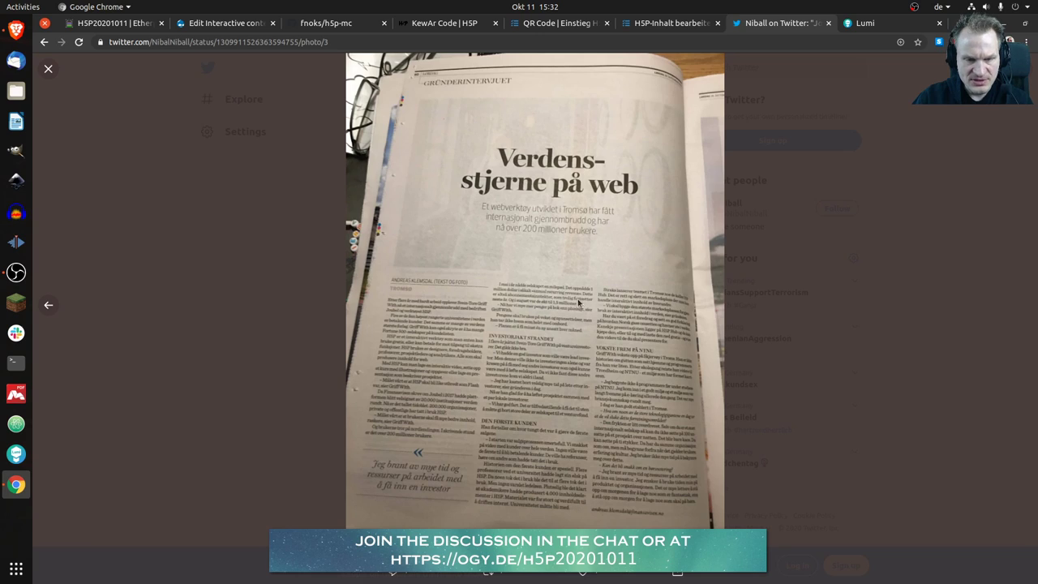
mouse_move(499, 282)
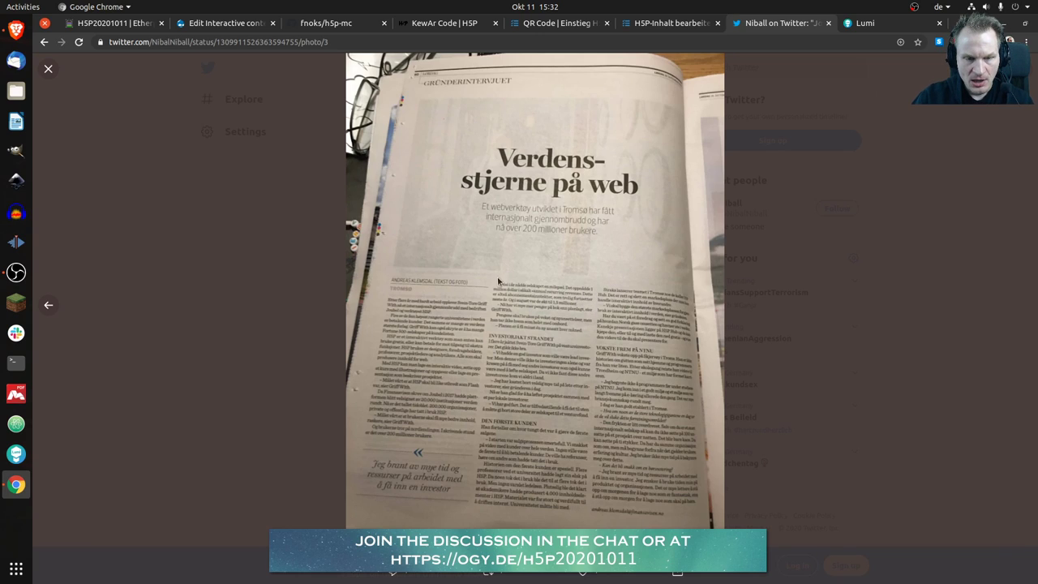
mouse_move(520, 281)
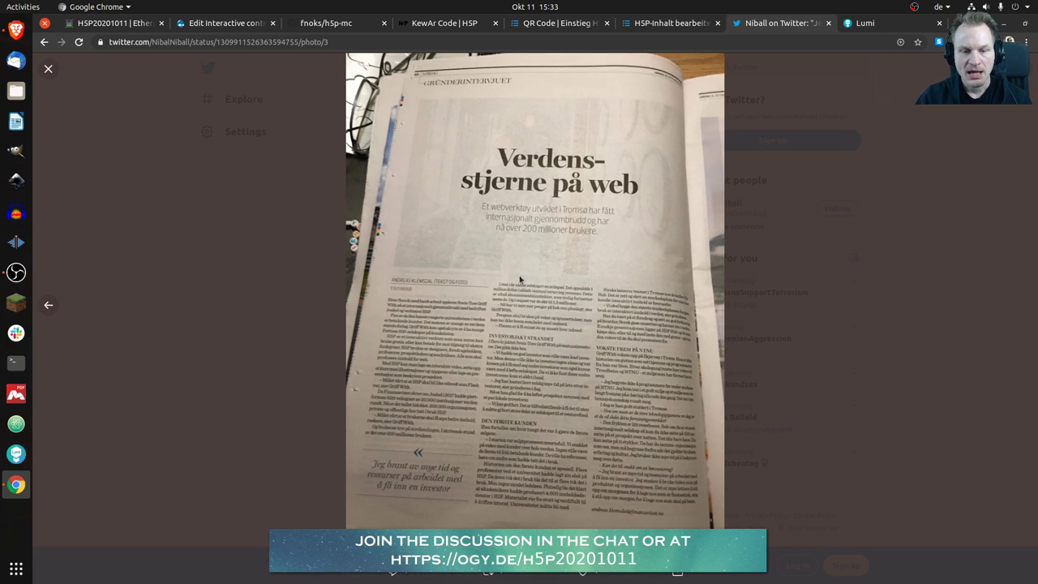
mouse_move(581, 293)
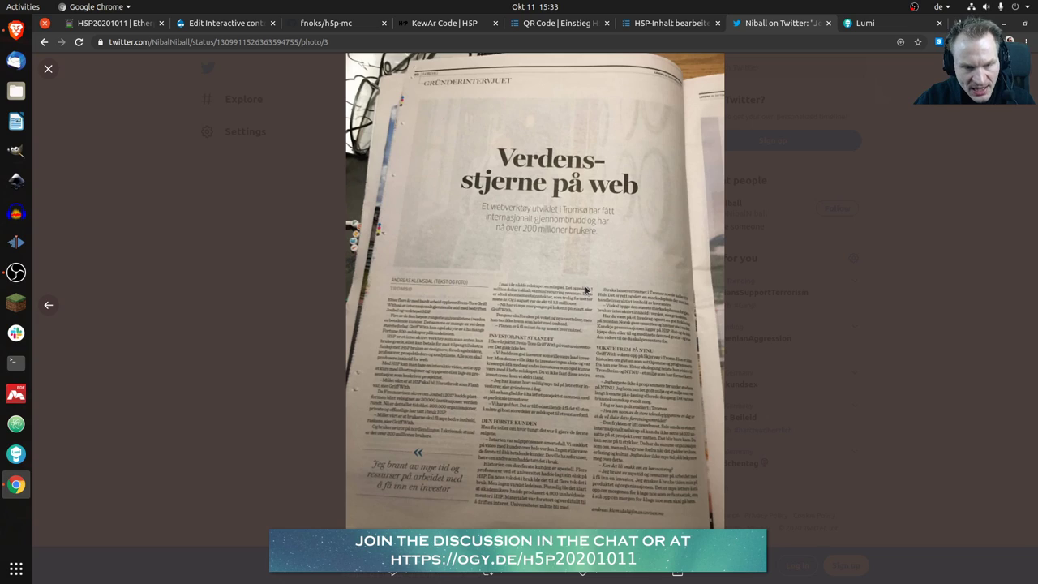
mouse_move(565, 308)
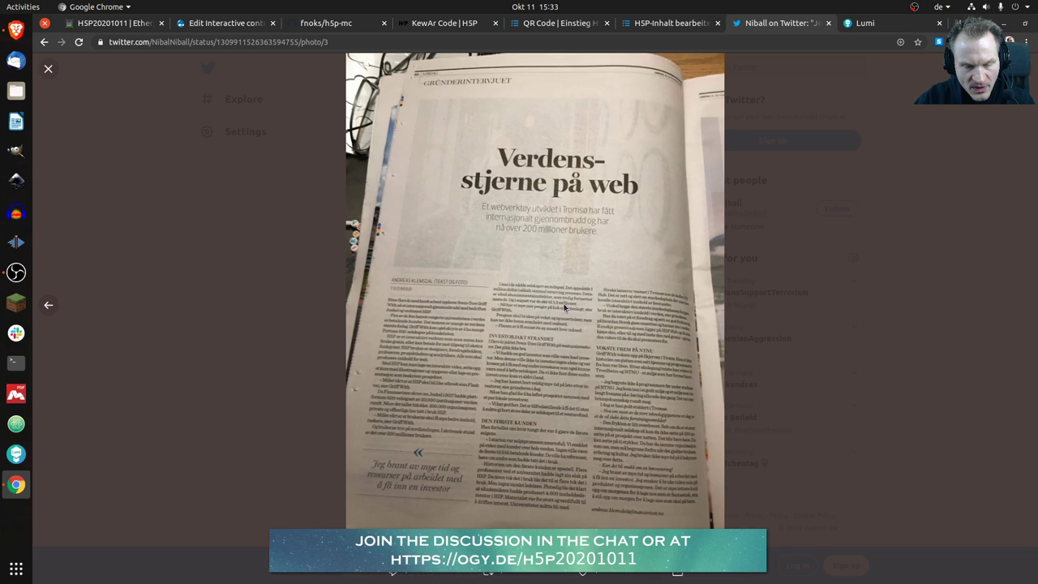
mouse_move(558, 310)
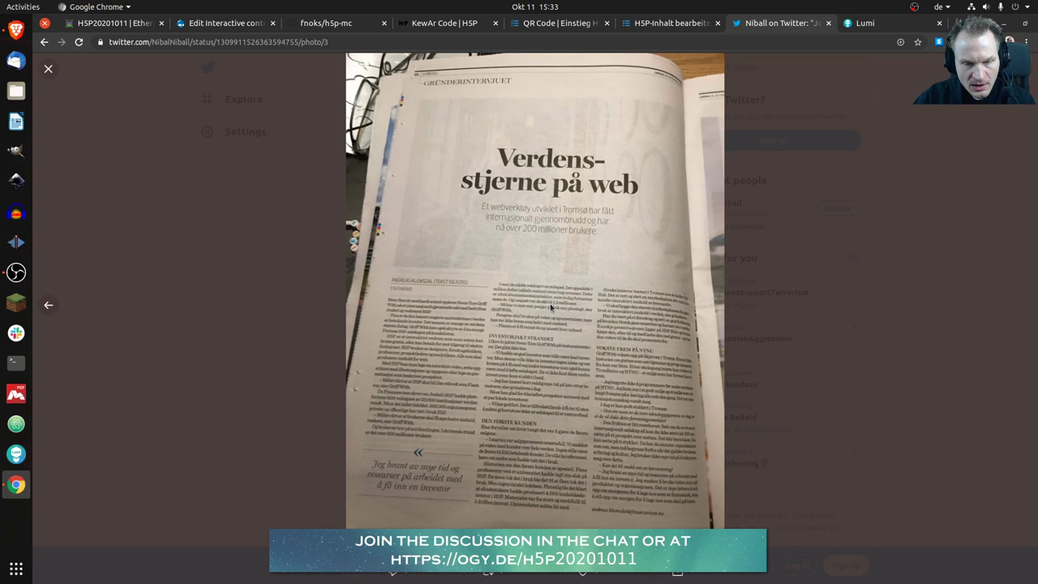